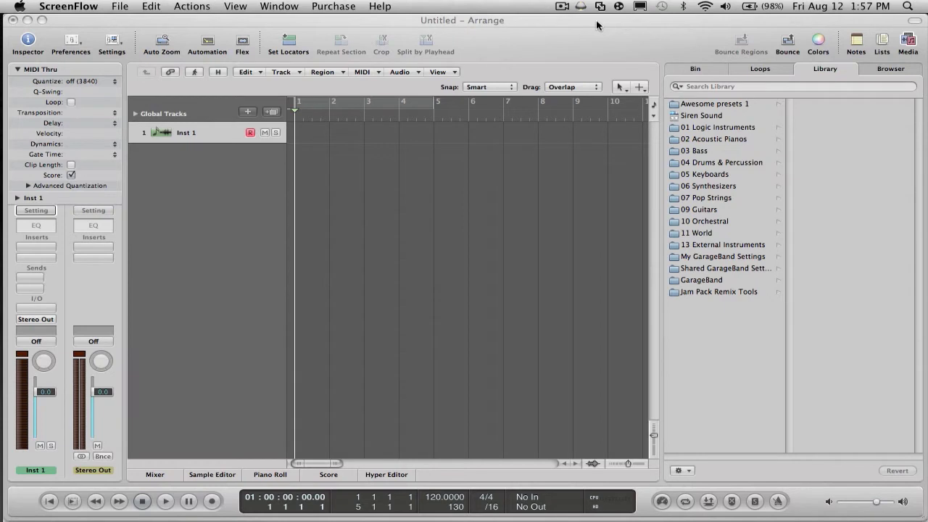
mouse_move(416, 182)
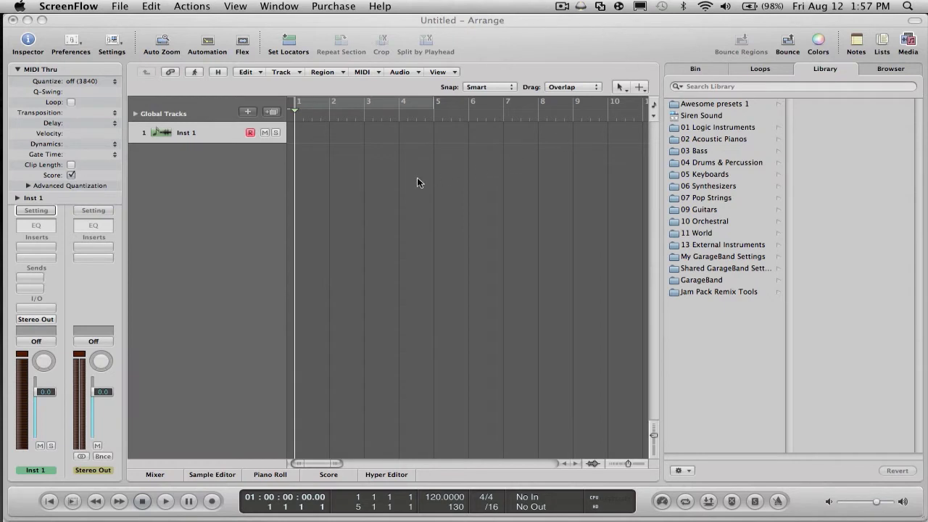
mouse_move(371, 146)
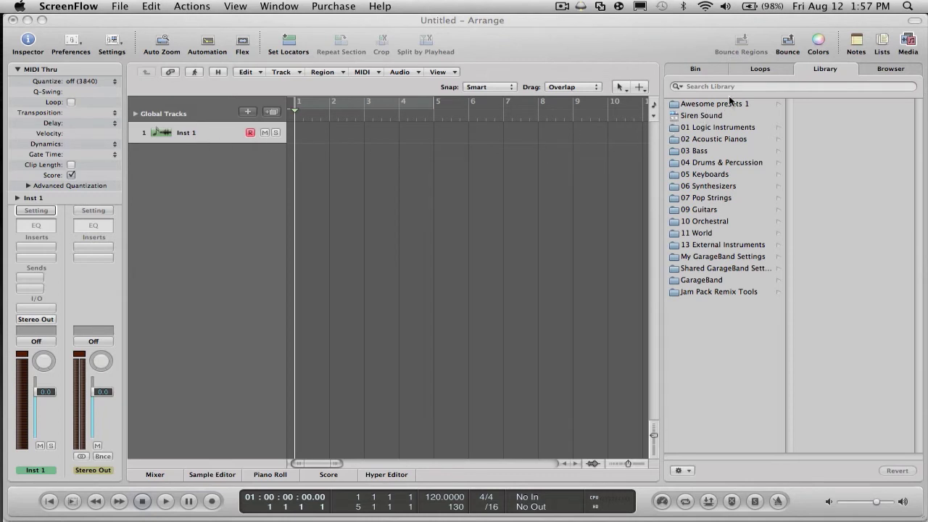
Browse the Library into Awesome presets 1 and list its Synth Leads patches.
click(714, 103)
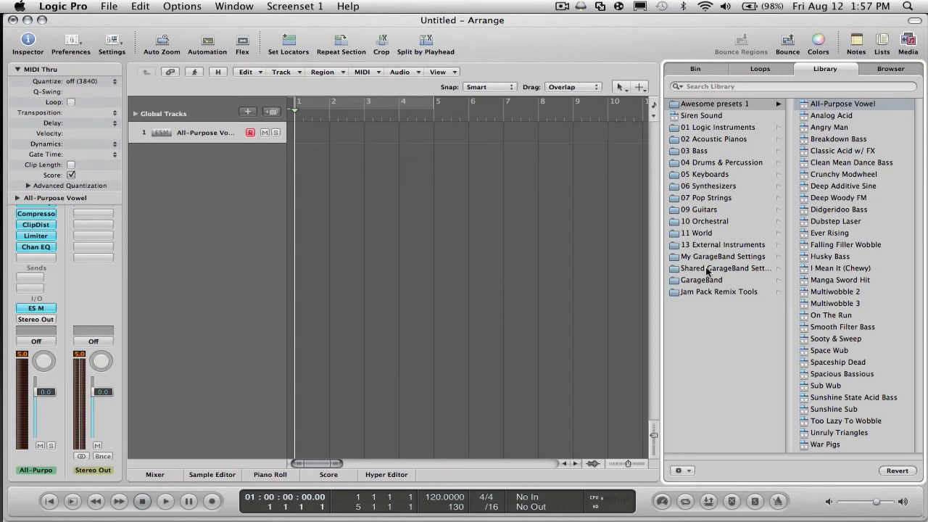
click(722, 256)
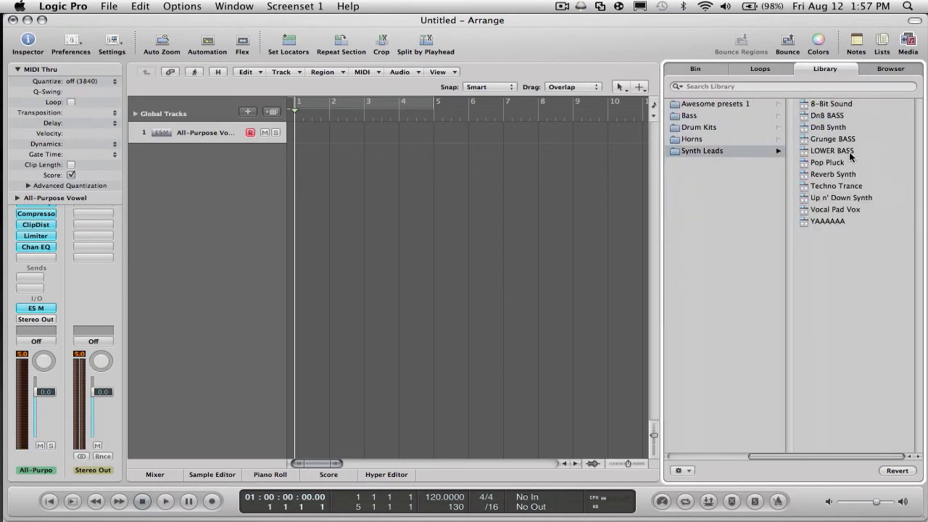
Load the 8-Bit Sound patch from Synth Leads onto the track.
double_click(830, 104)
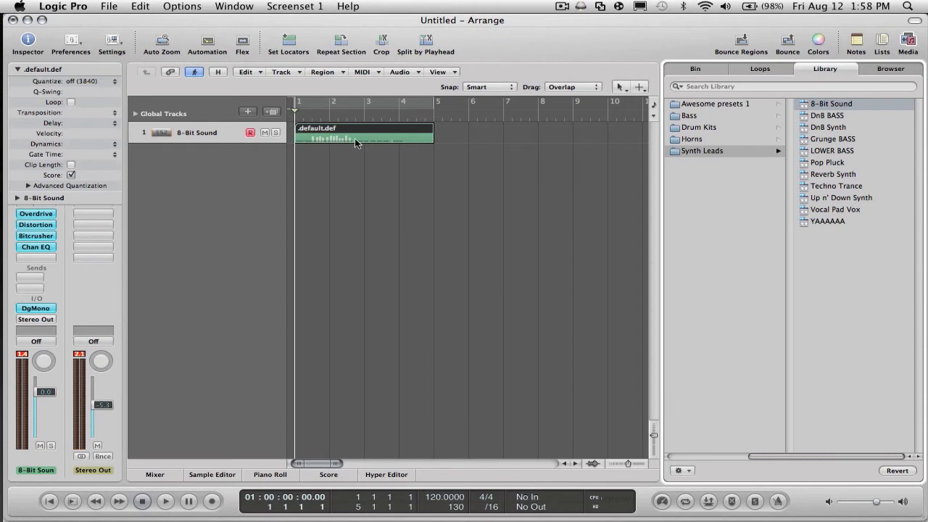
mouse_move(353, 139)
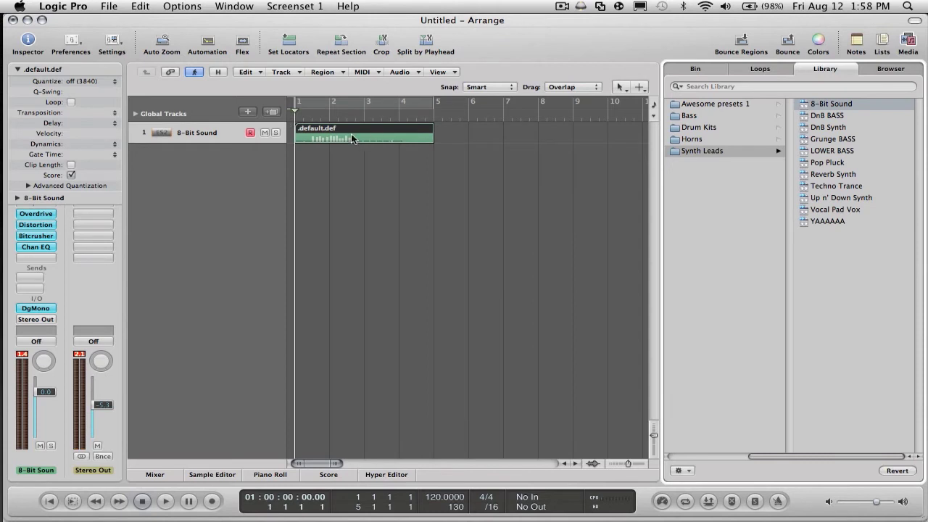
Edit the region in the Piano Roll and draw the first pitch bend point rising to 50.
click(270, 474)
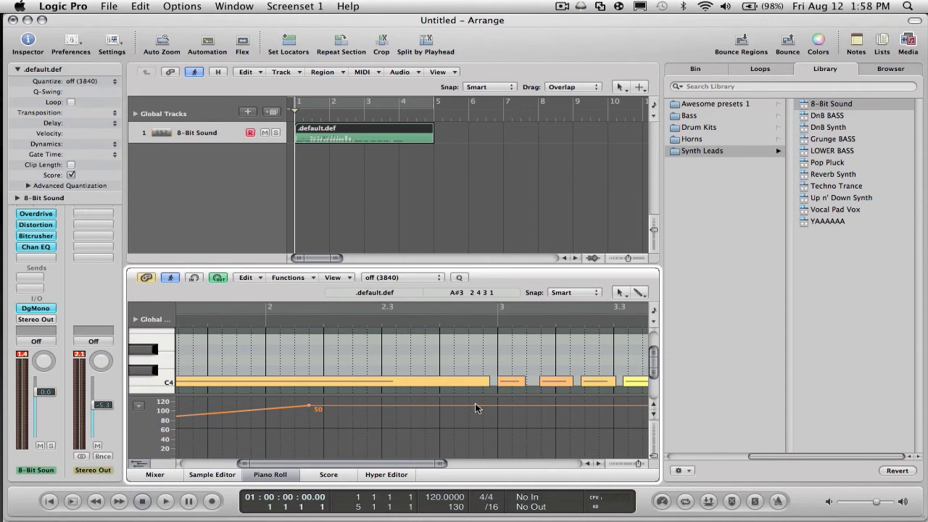
drag(475, 406, 497, 424)
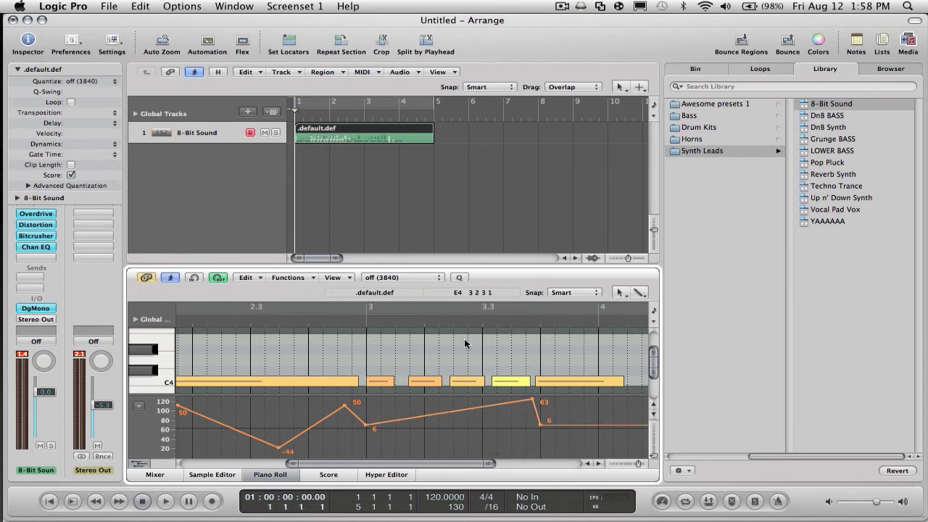
Play the region to hear the drawn bends, then stop playback.
click(165, 501)
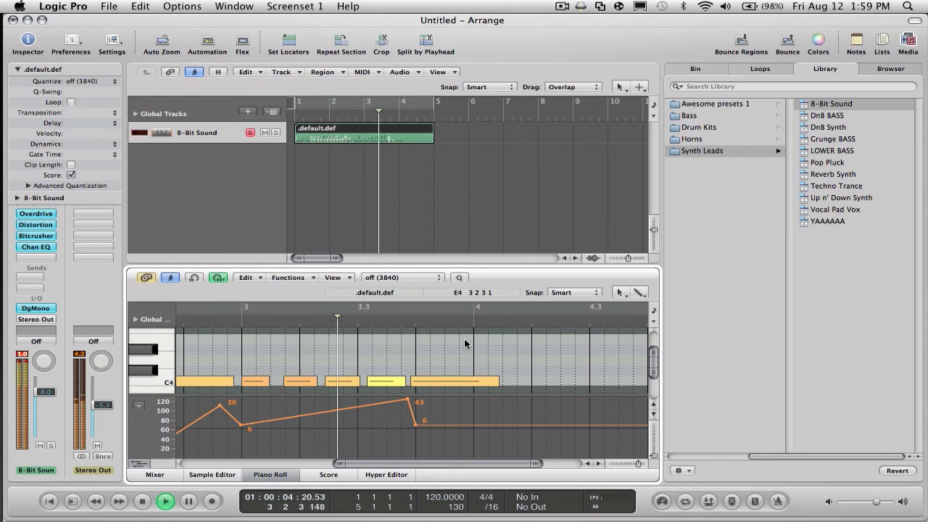
click(165, 501)
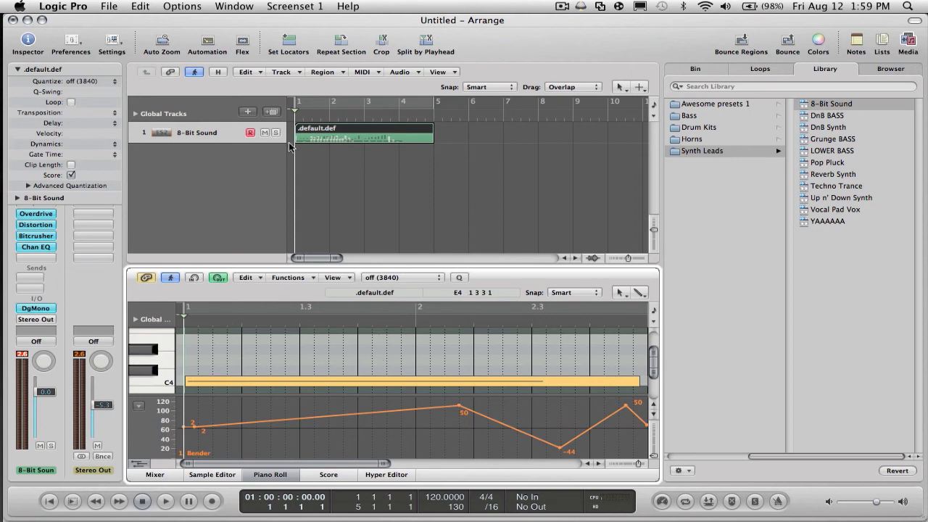
mouse_move(340, 230)
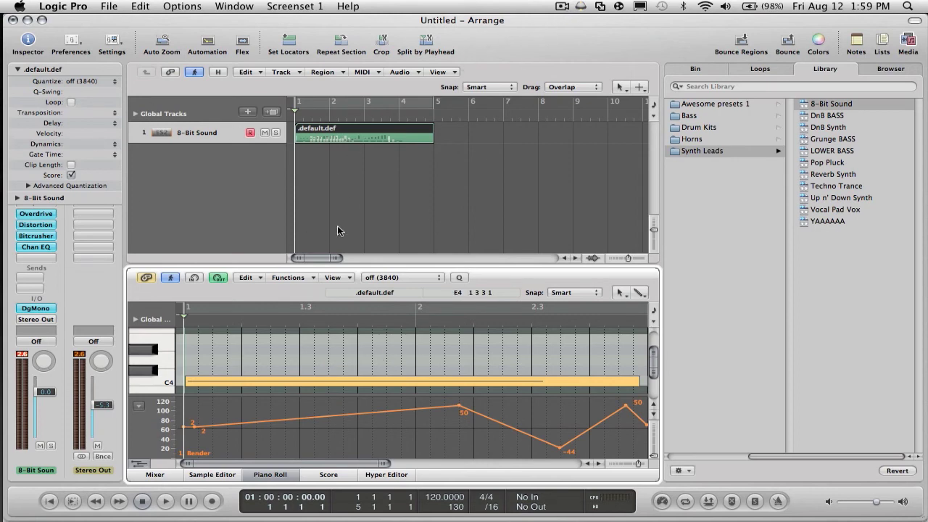
mouse_move(493, 181)
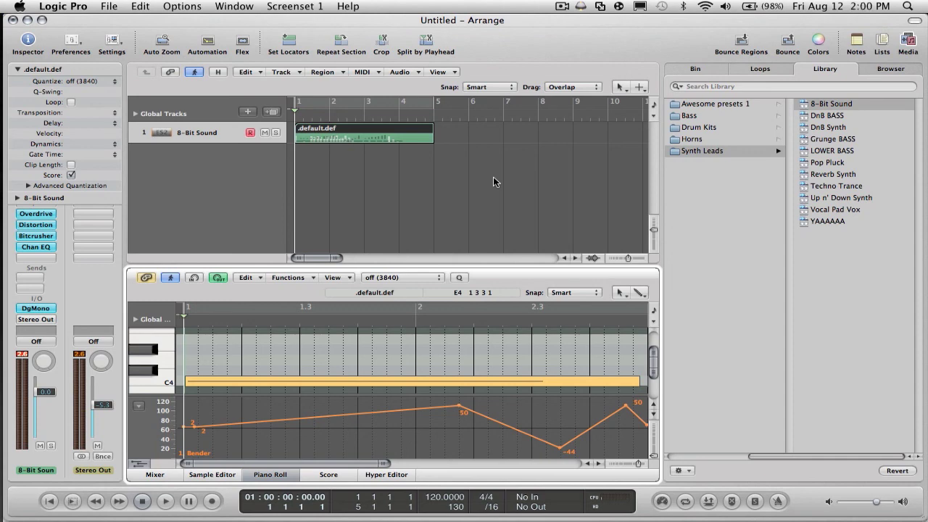
click(562, 6)
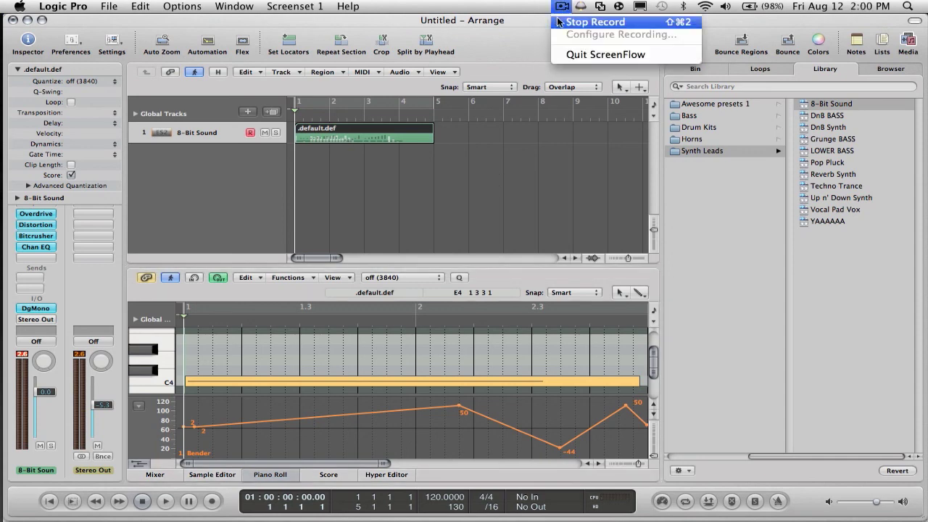